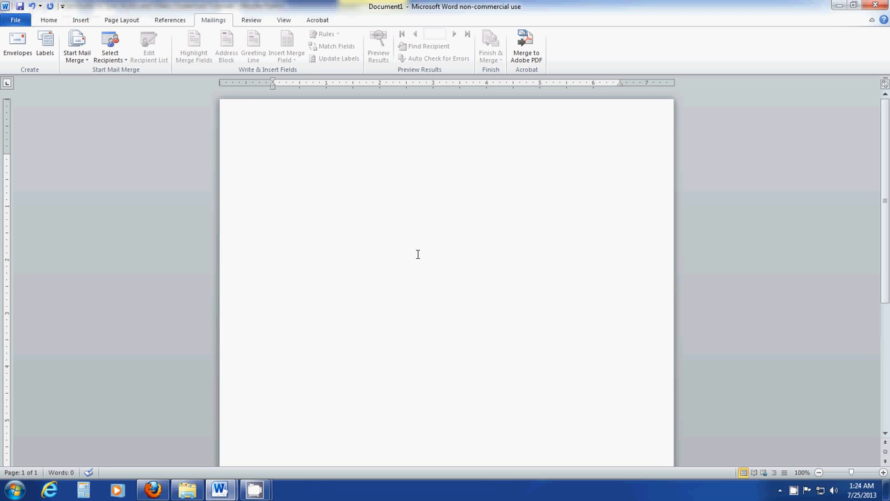
Create a new full-page document of Avery US Letter 5260 Easy Peel Address Labels.
left_click(273, 157)
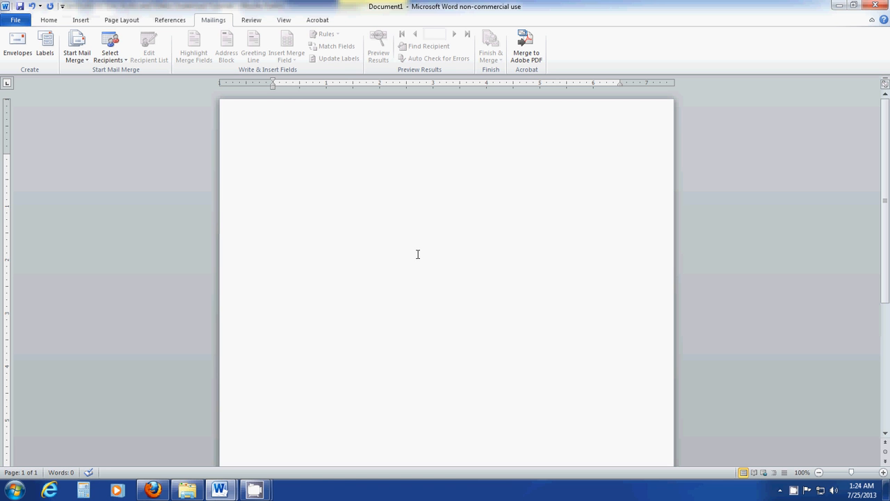
left_click(274, 158)
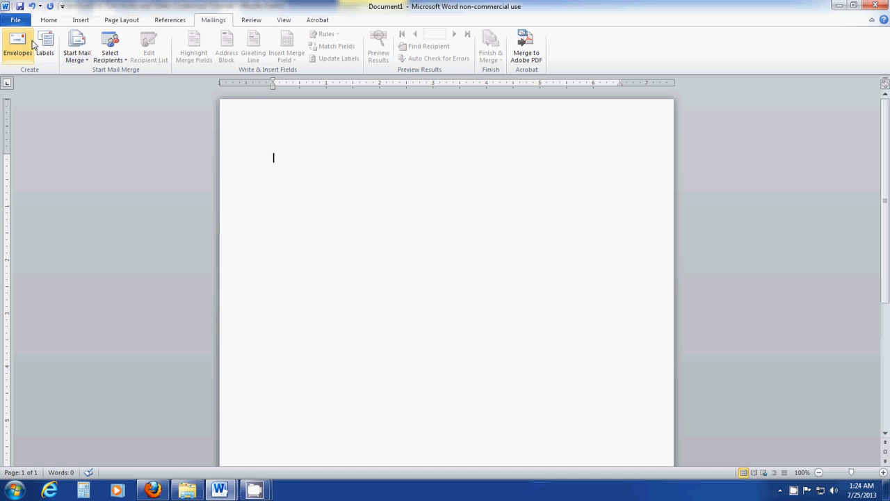
left_click(44, 45)
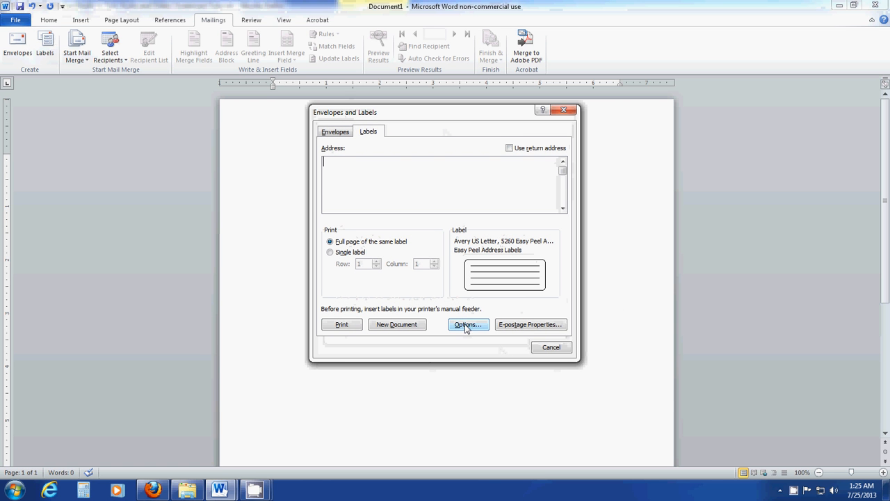
left_click(468, 324)
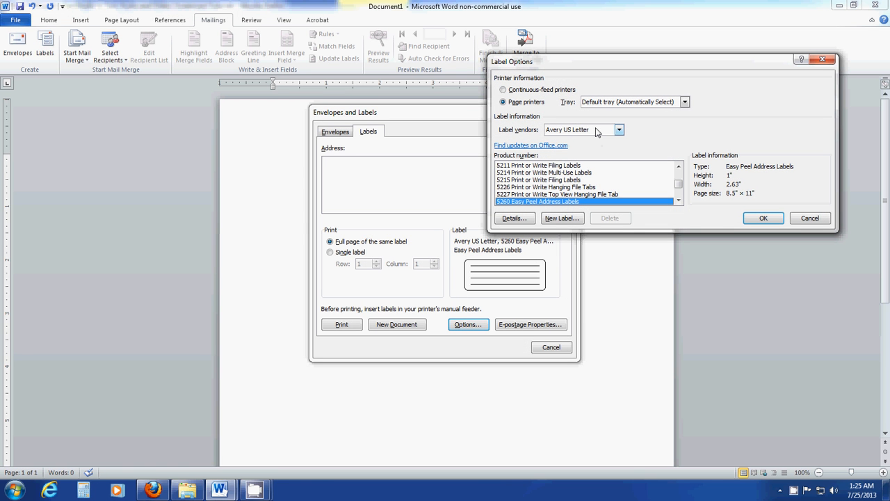
mouse_move(591, 133)
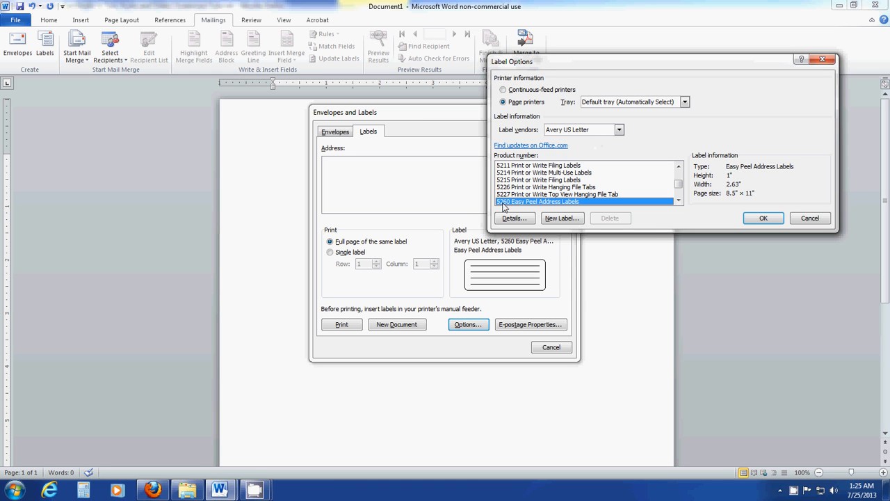
mouse_move(548, 207)
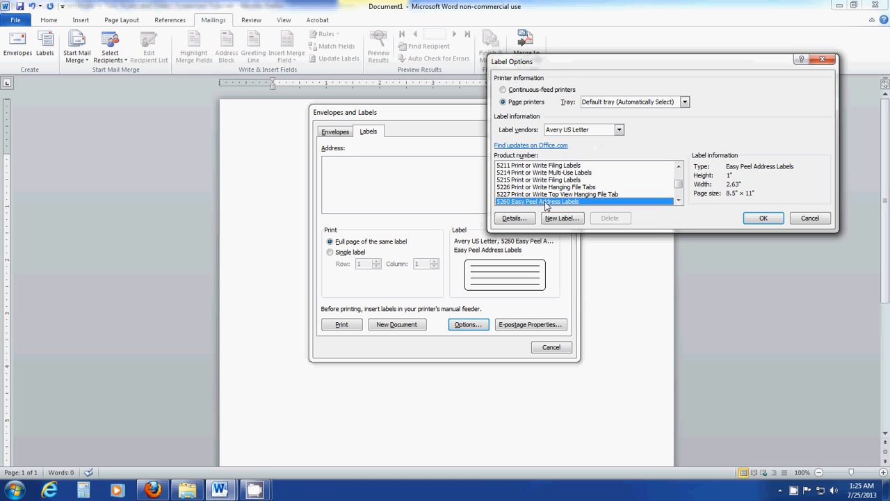
mouse_move(645, 208)
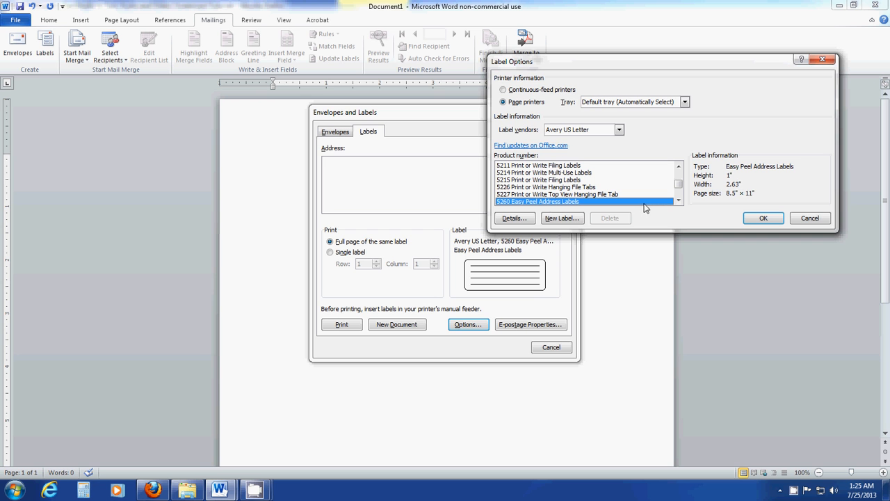
left_click(763, 217)
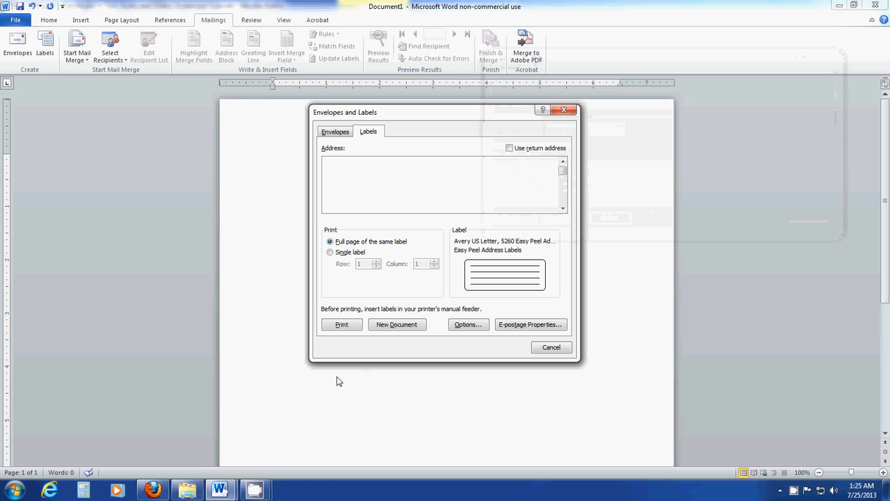
left_click(396, 324)
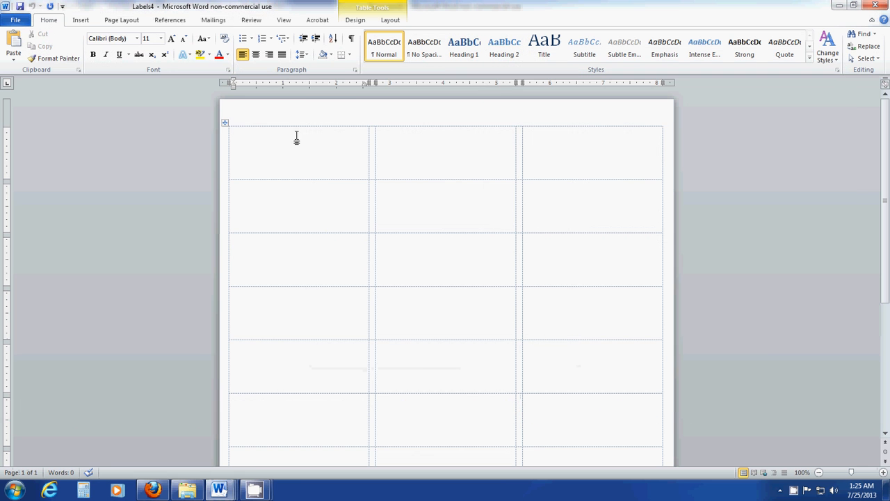
mouse_move(283, 106)
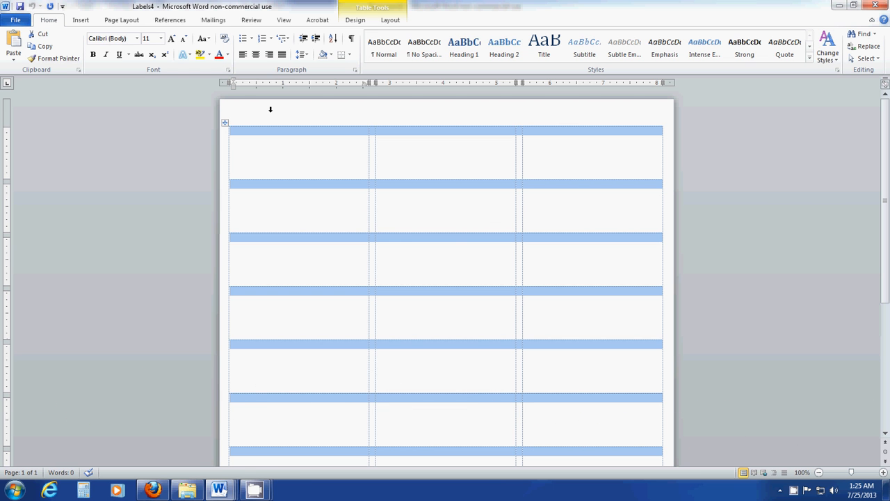
mouse_move(595, 120)
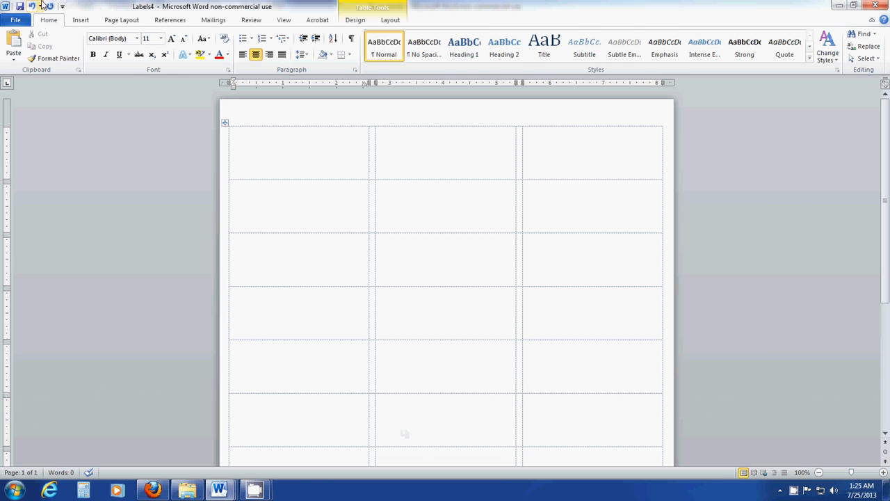
Bring up the Insert ribbon to add content to the blank label grid.
left_click(80, 20)
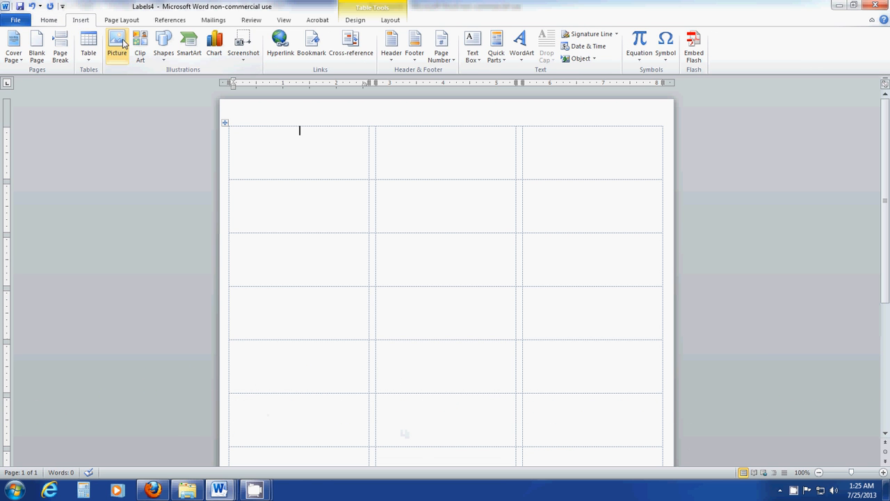
Insert the 'return address' panda cloud JPG from the Desktop into the first label.
left_click(116, 42)
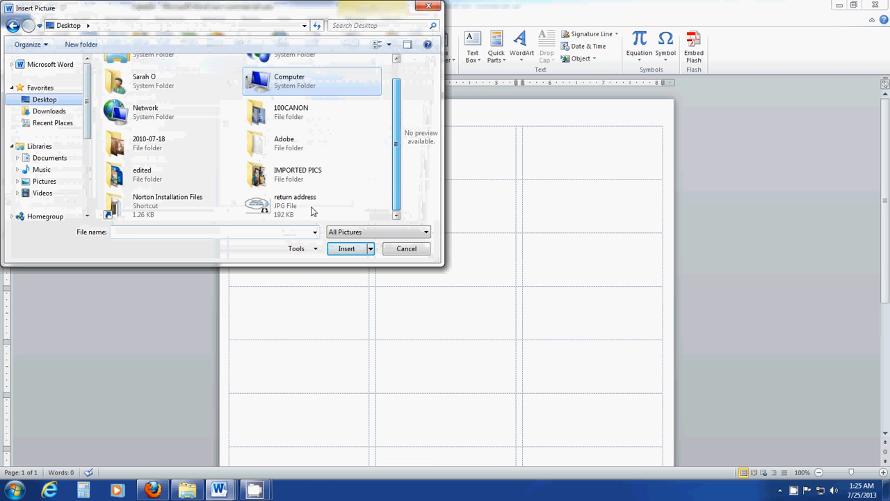
left_click(295, 205)
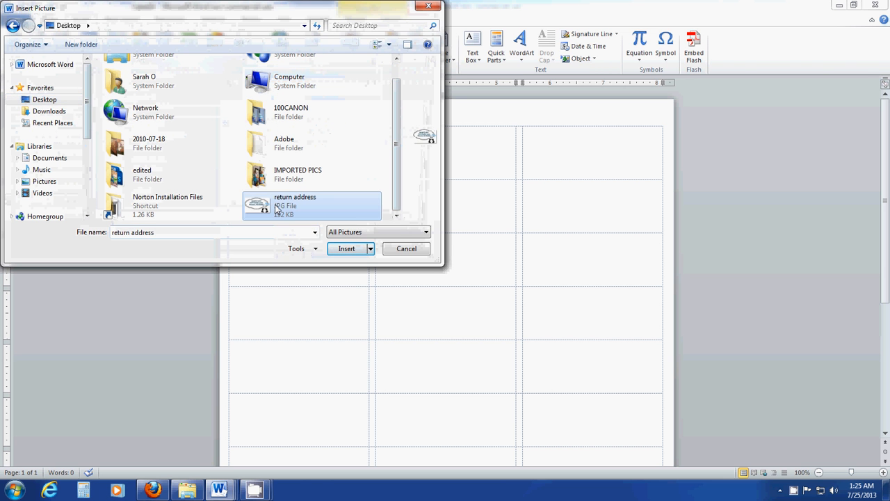
left_click(346, 248)
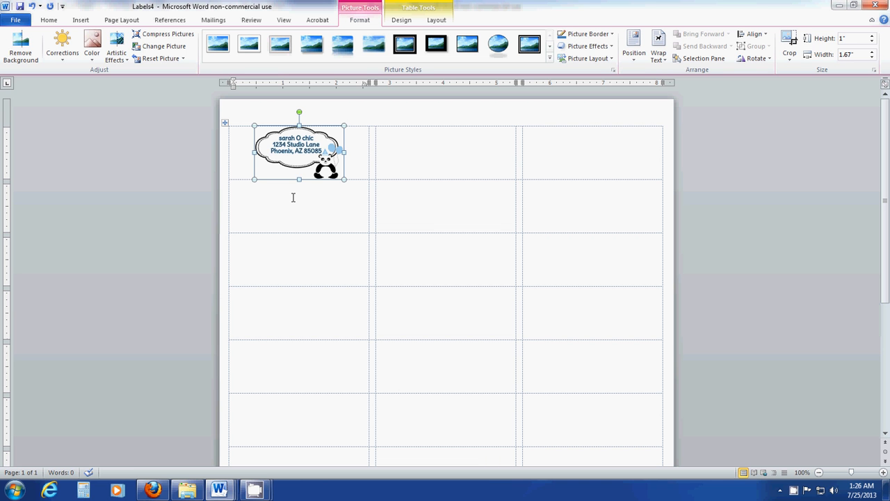
mouse_move(345, 178)
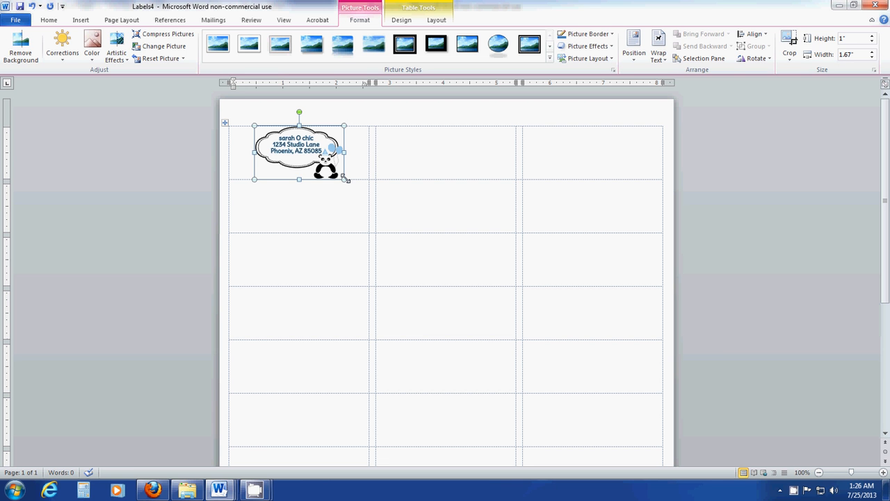
mouse_move(347, 174)
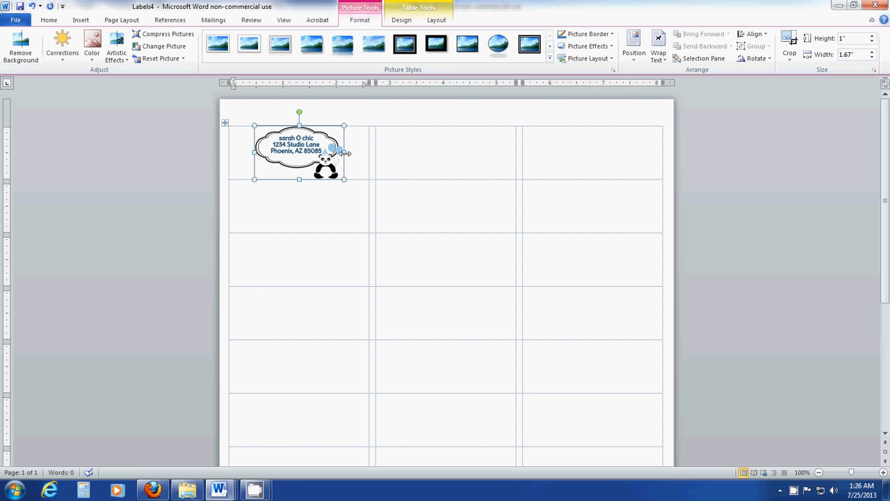
mouse_move(346, 153)
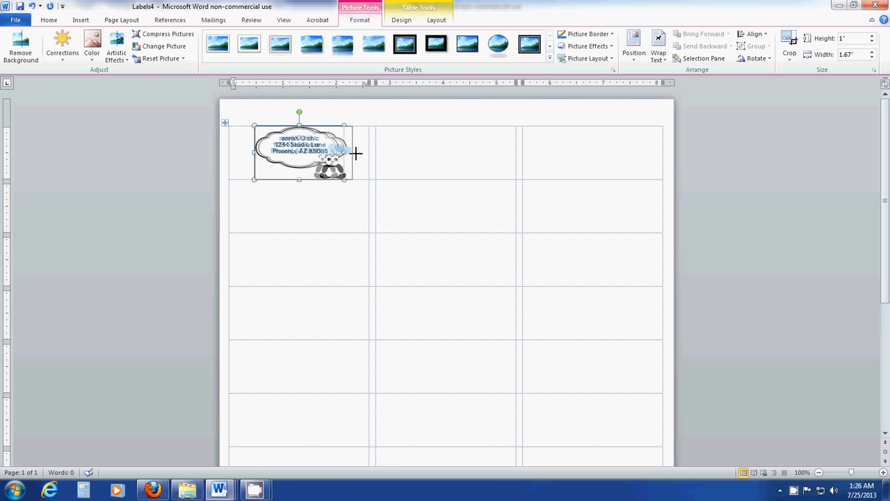
Drag the picture's side handle outward until it is about 2.45" wide.
left_click_drag(344, 151, 355, 151)
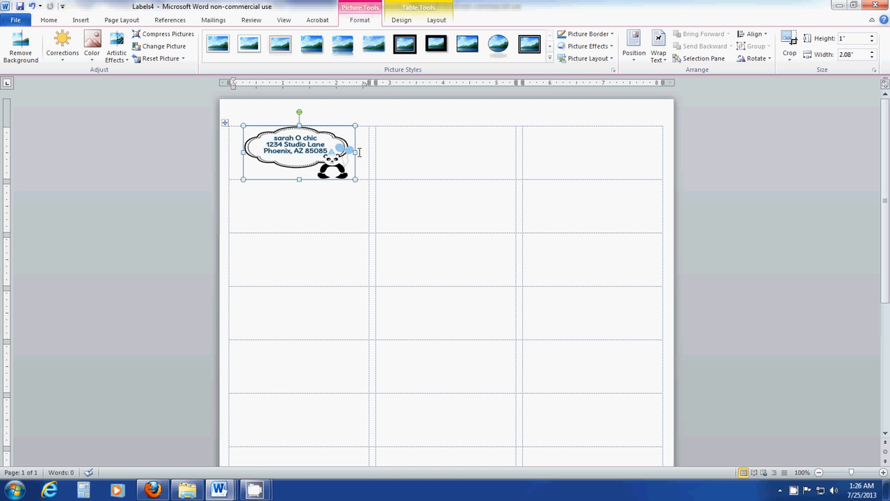
left_click_drag(354, 151, 361, 151)
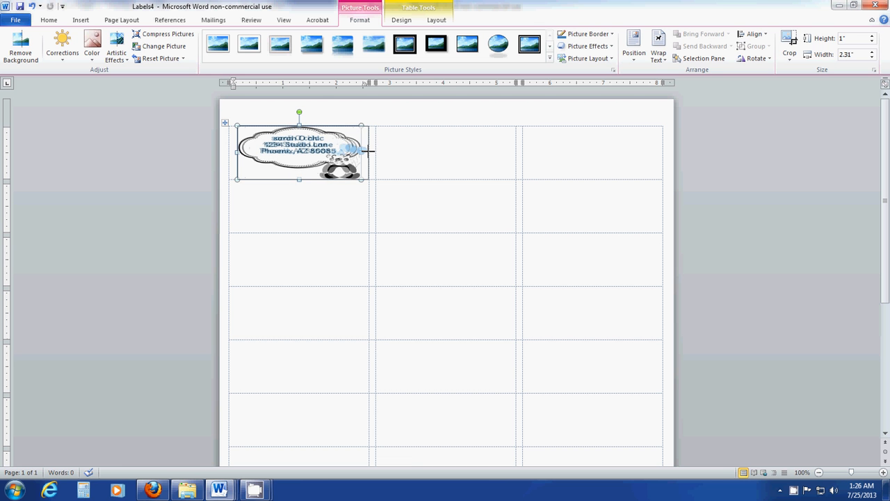
left_click_drag(362, 151, 371, 151)
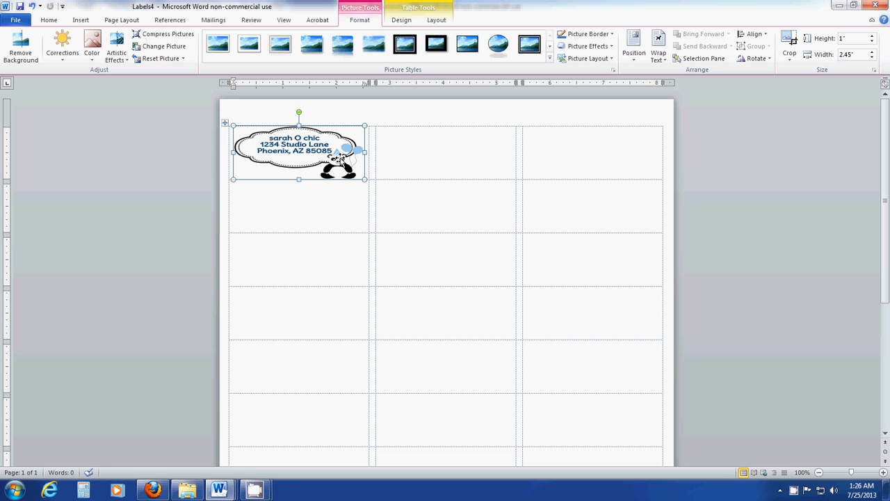
mouse_move(352, 209)
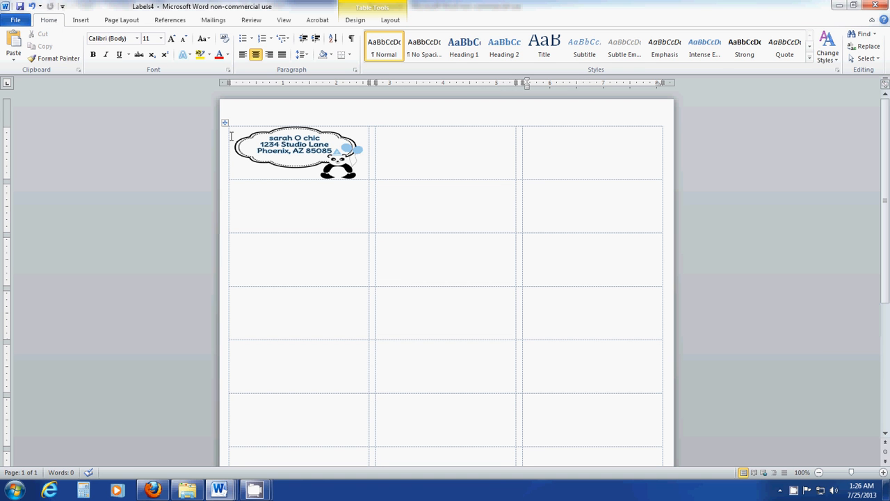
Copy the first label cell with the panda image into the remaining label cells.
left_click(234, 175)
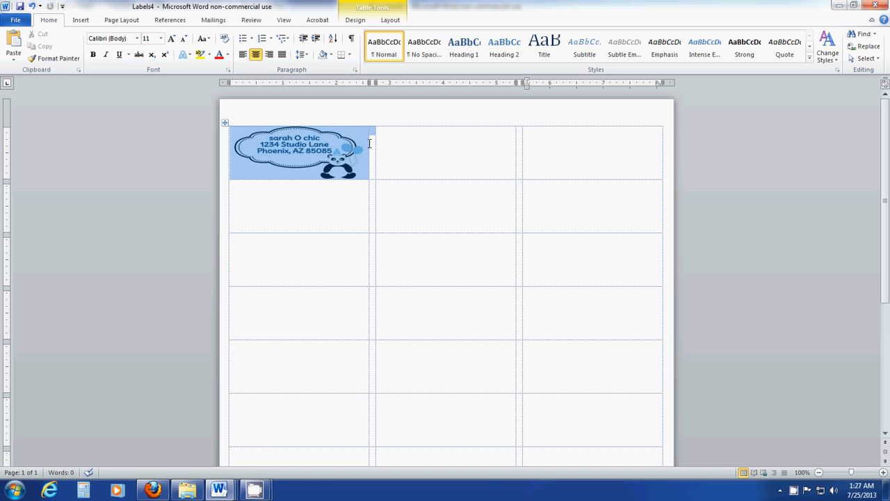
left_click(299, 160)
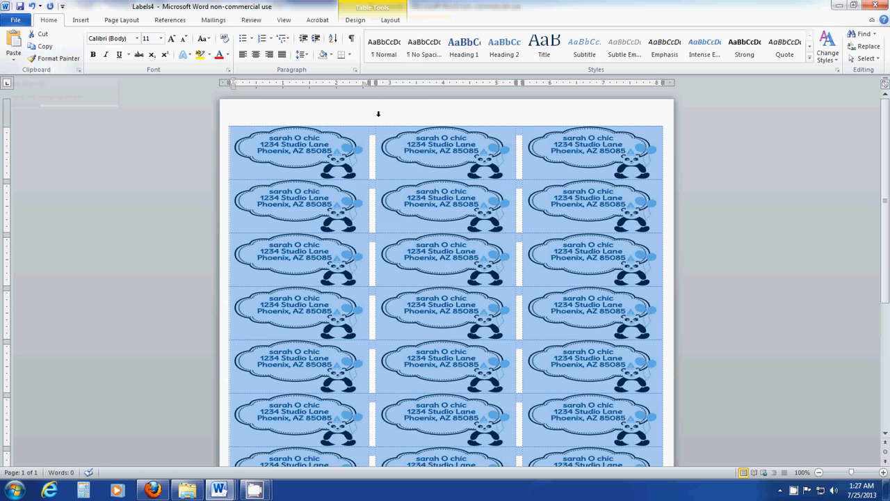
left_click(372, 130)
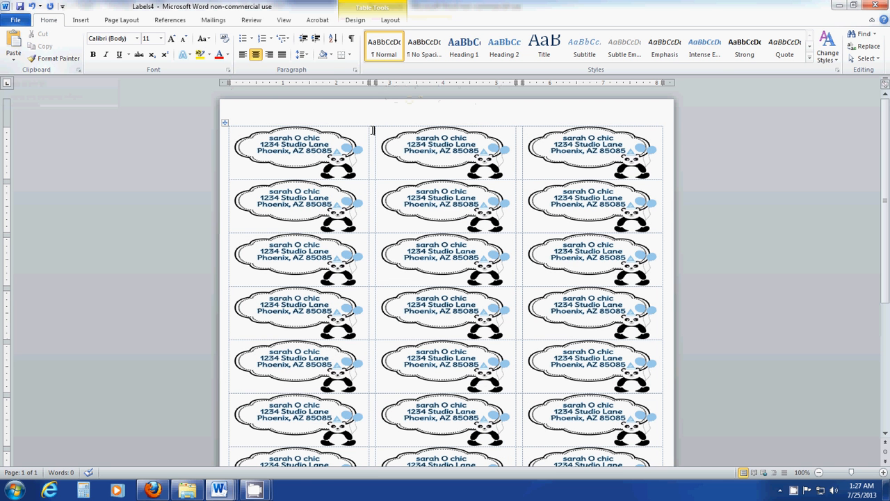
mouse_move(380, 137)
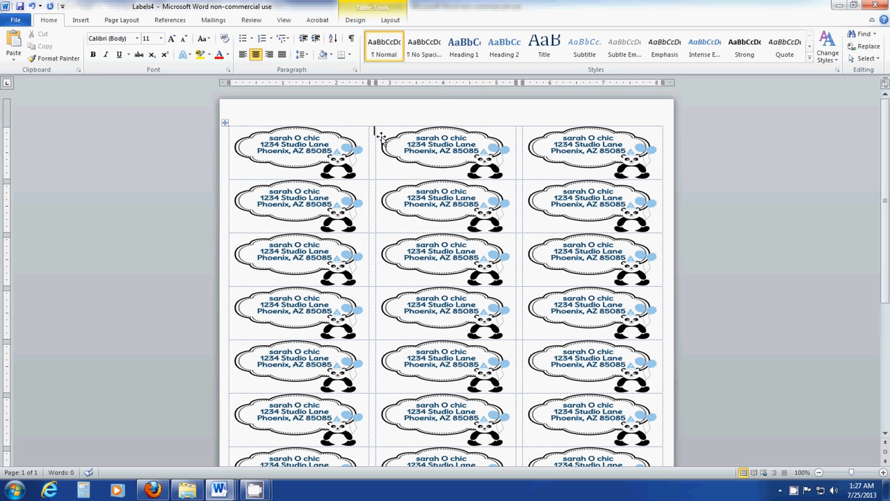